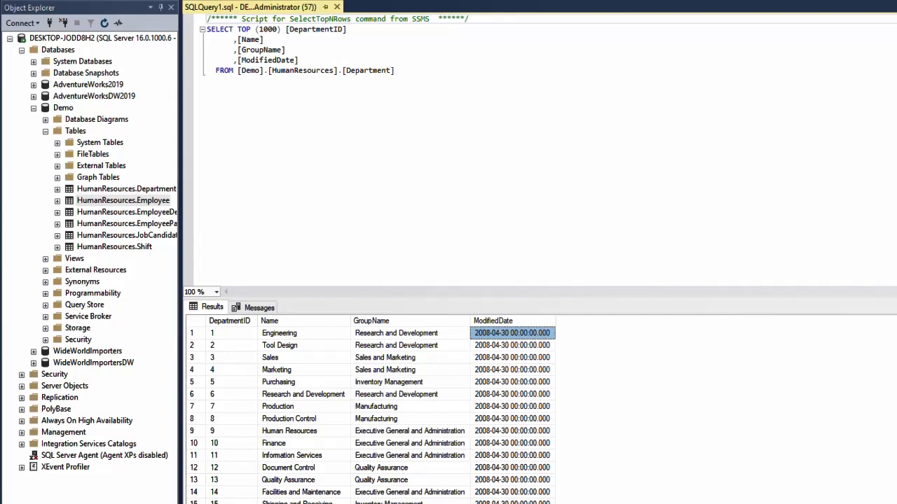
mouse_move(271, 355)
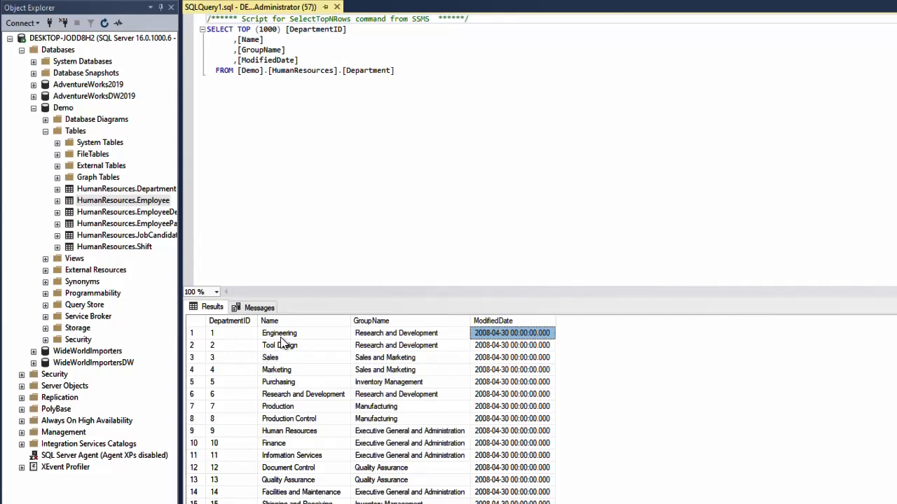
mouse_move(147, 212)
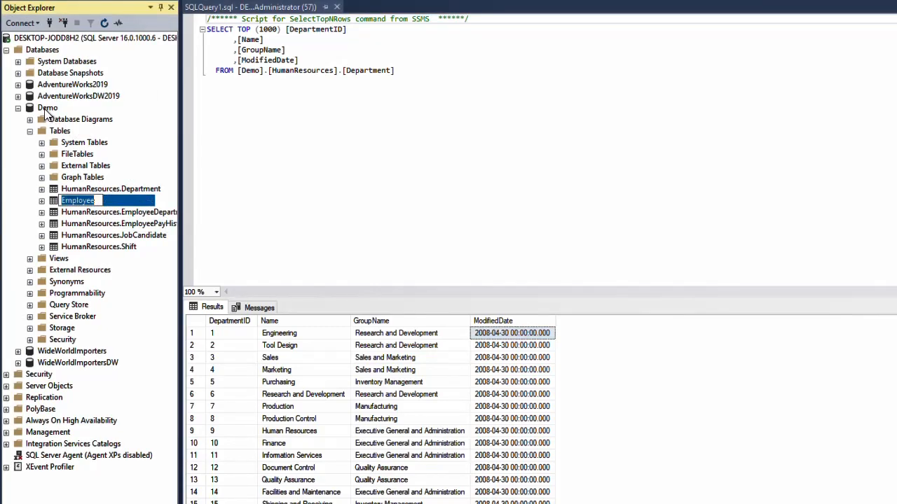
Start an ALTER TABLE [Demo].[HumanResources].[Department] ADD statement.
left_click(110, 188)
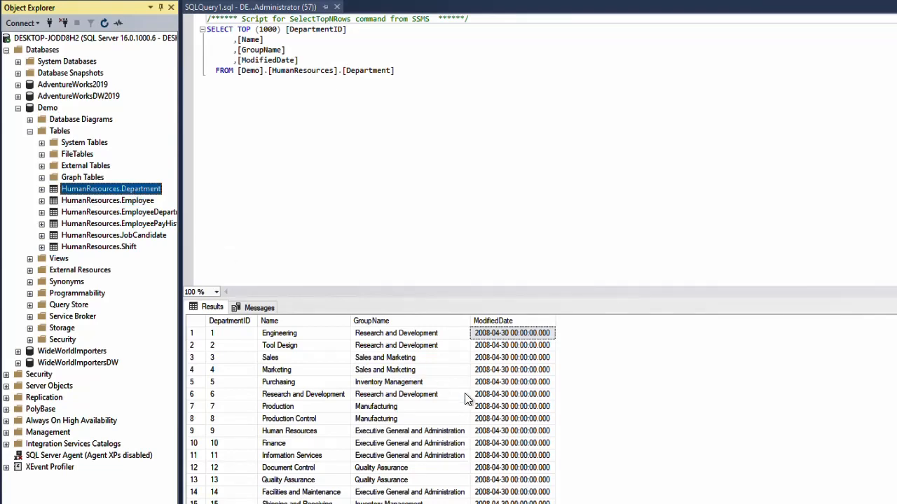
mouse_move(203, 326)
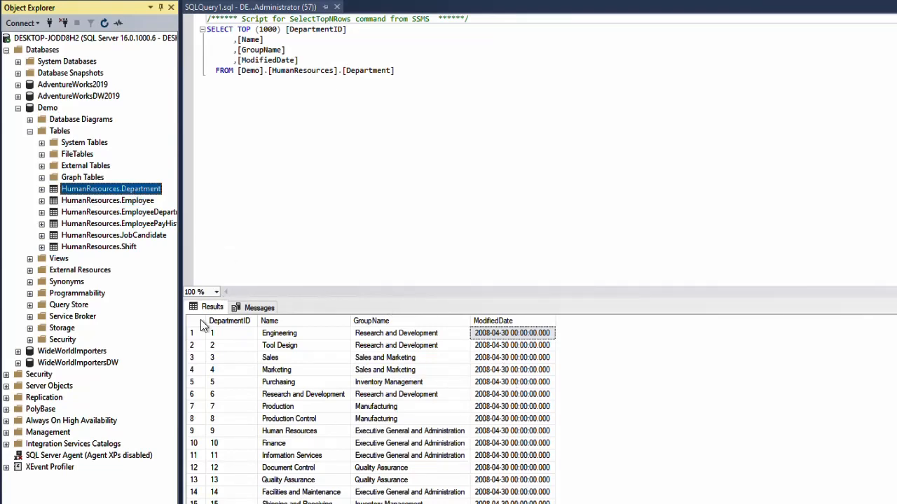
mouse_move(473, 344)
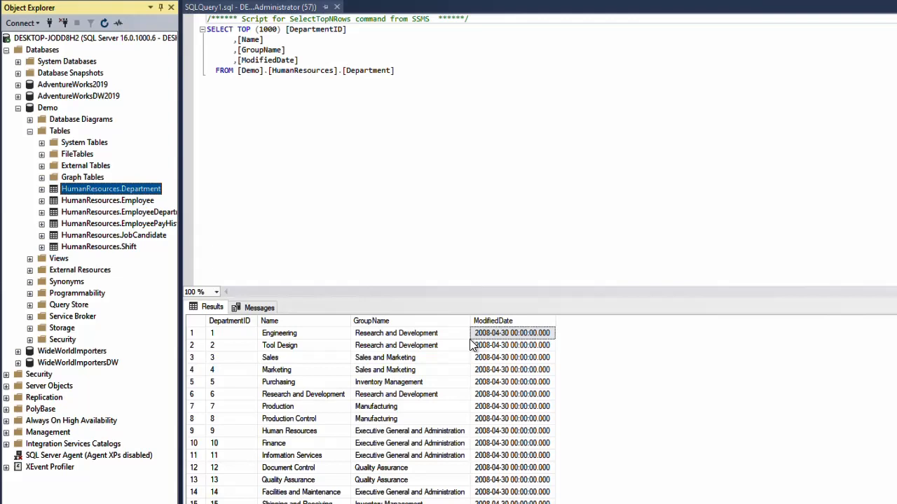
mouse_move(269, 318)
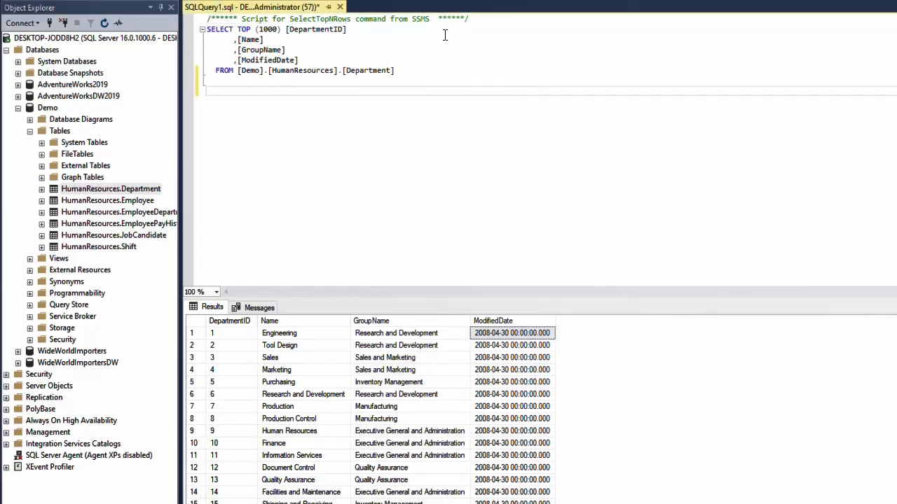
type("al")
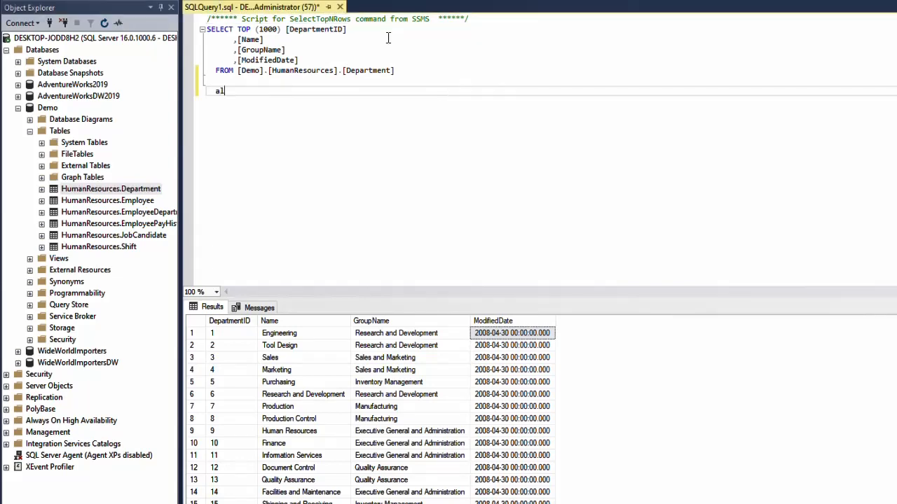
type("ter")
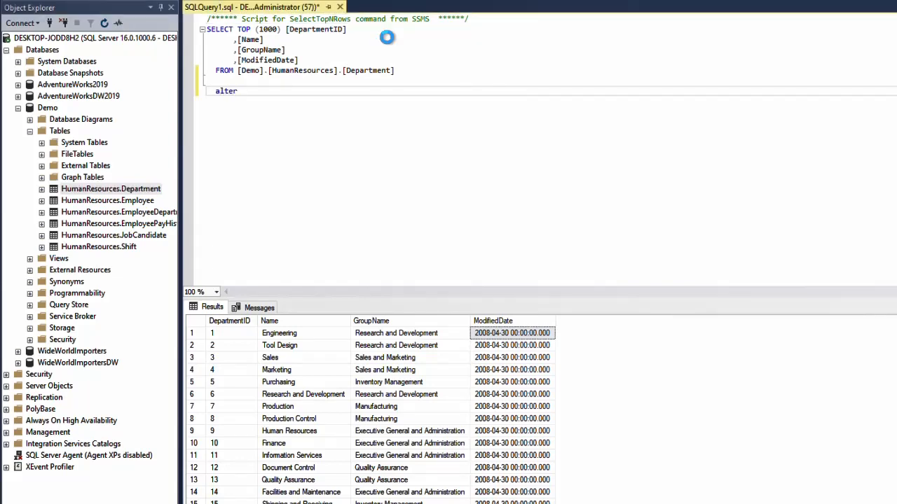
type("table")
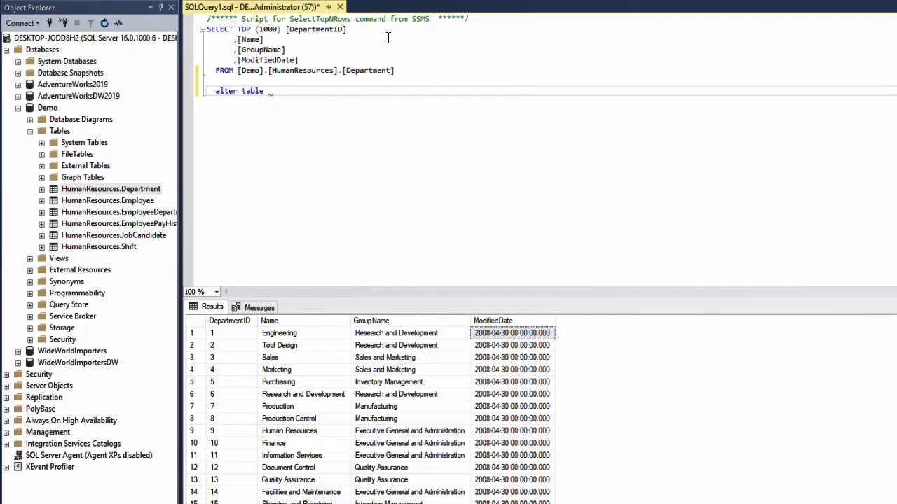
type("[Demo].[HumanResources].[Department]")
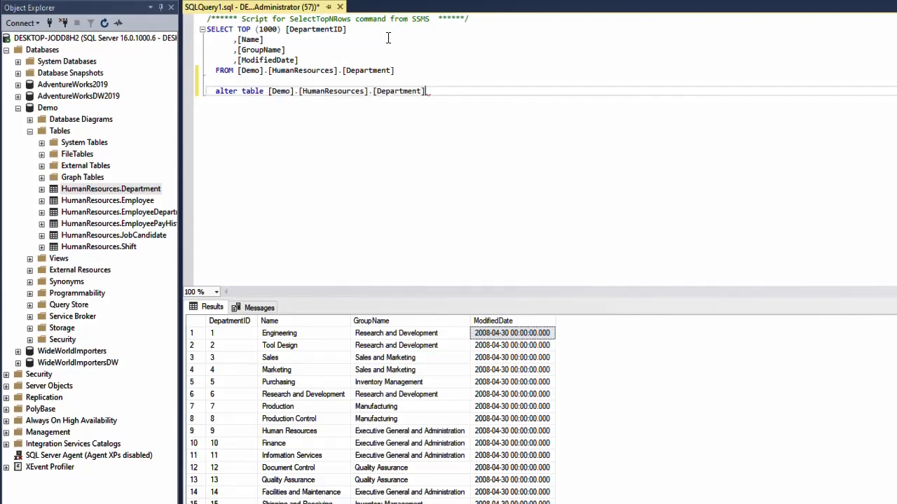
type("add")
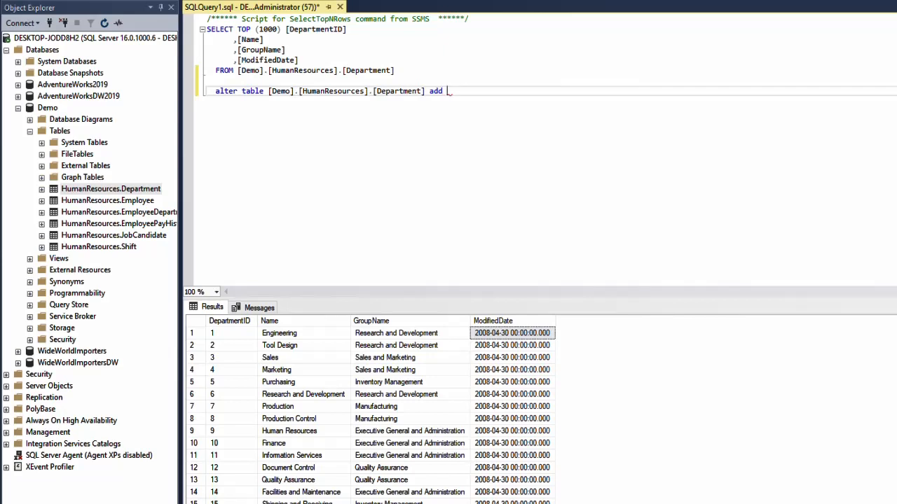
mouse_move(619, 88)
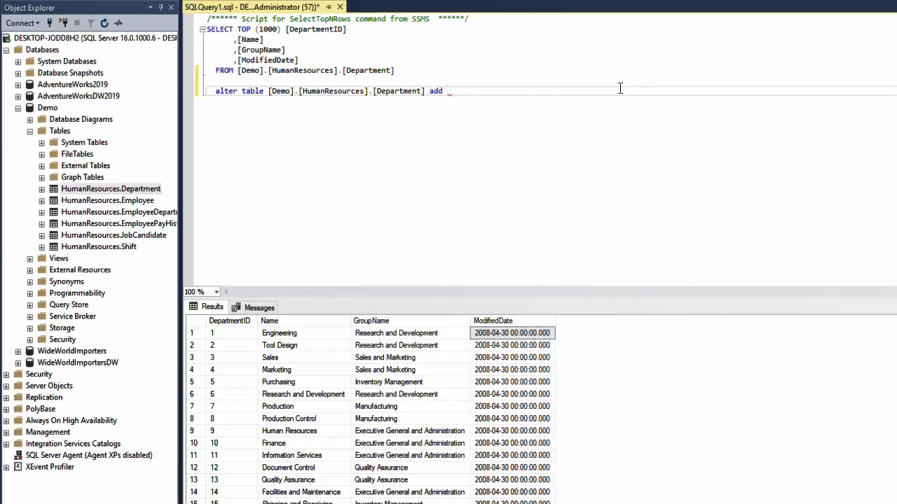
Define the Abbreviation varchar(10) column with a default of 'NA'.
type("Ab")
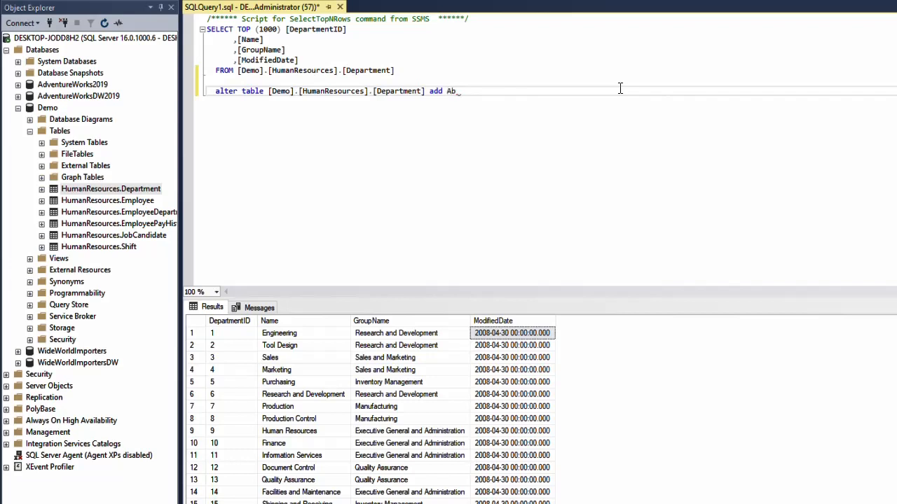
type("breviation var")
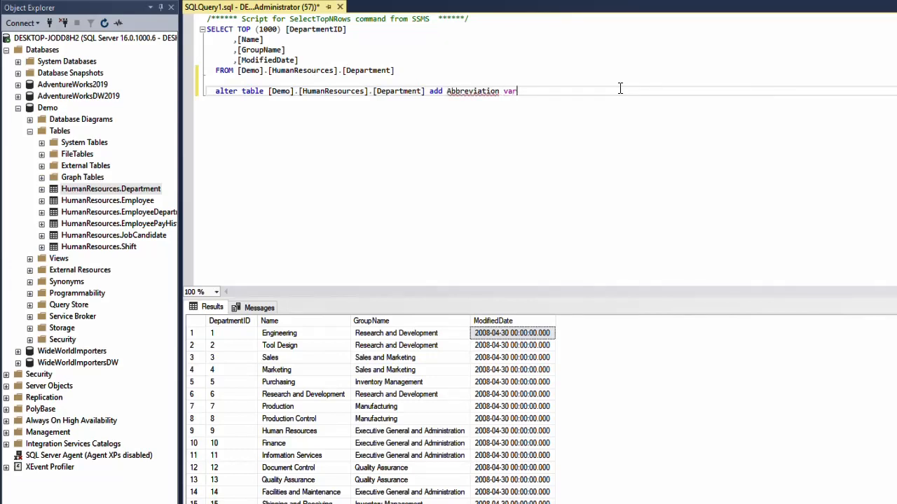
type("char")
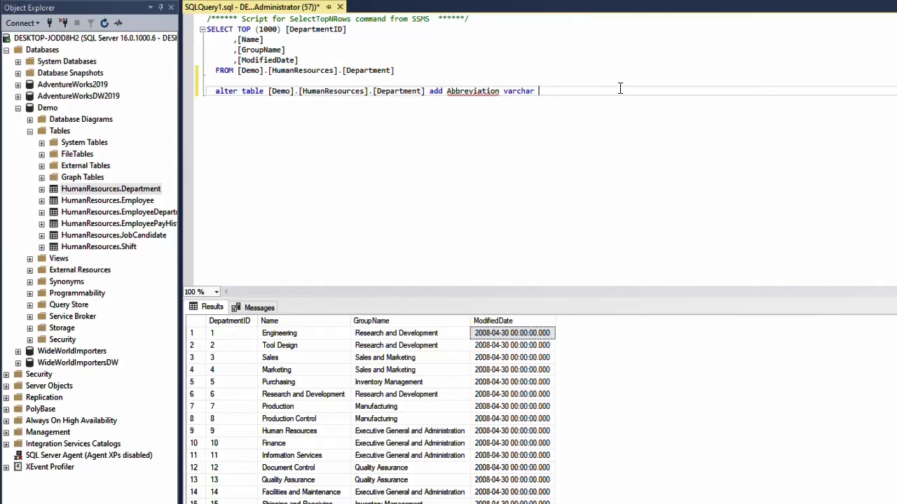
type("()")
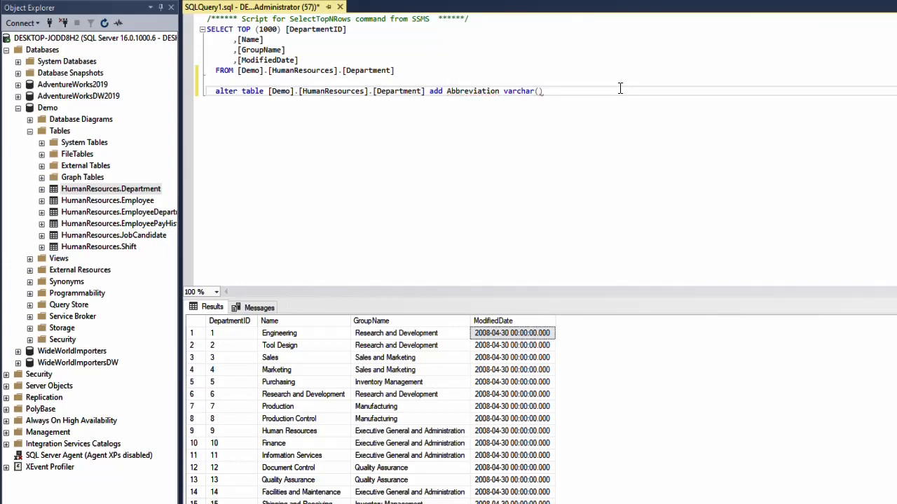
type("10")
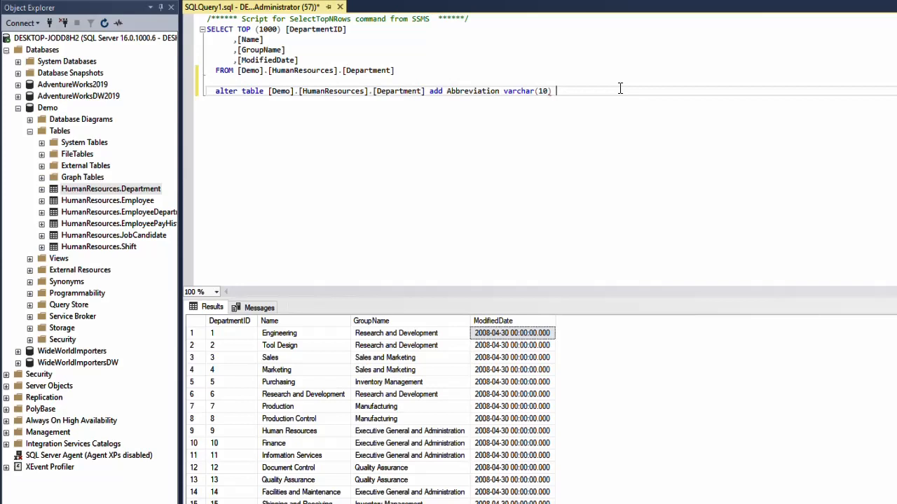
type("default")
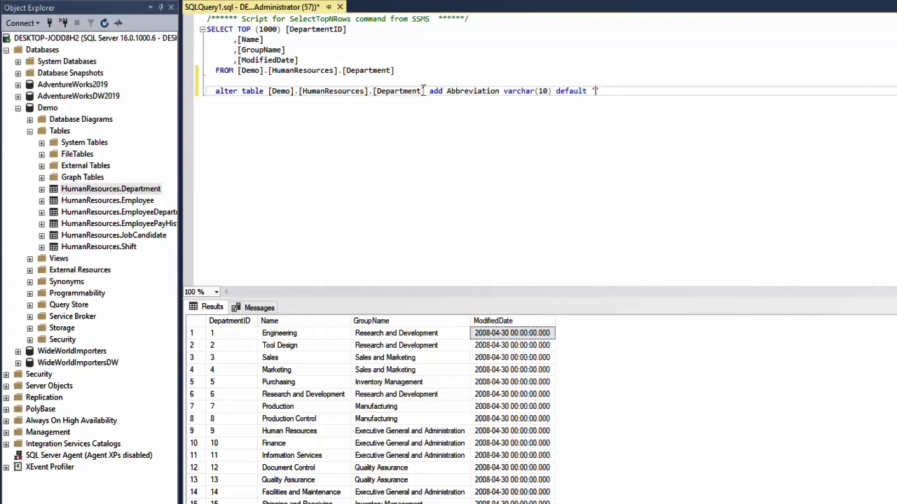
type("'")
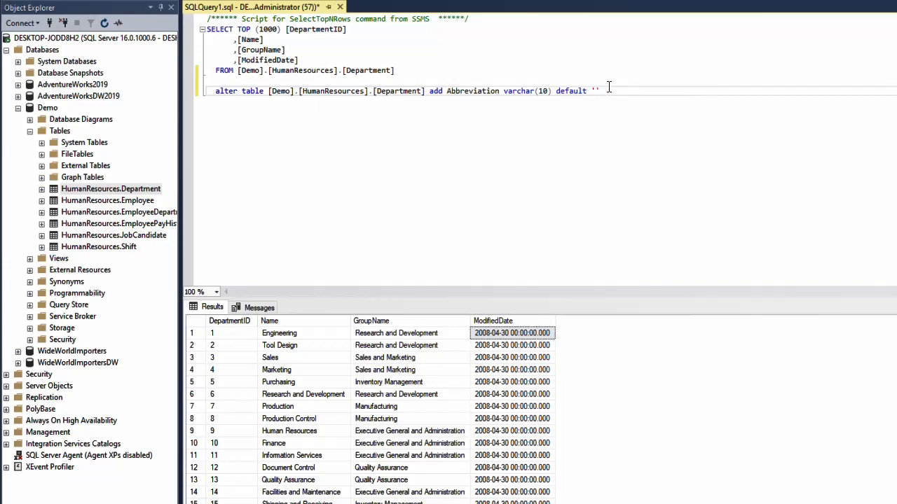
type("NA")
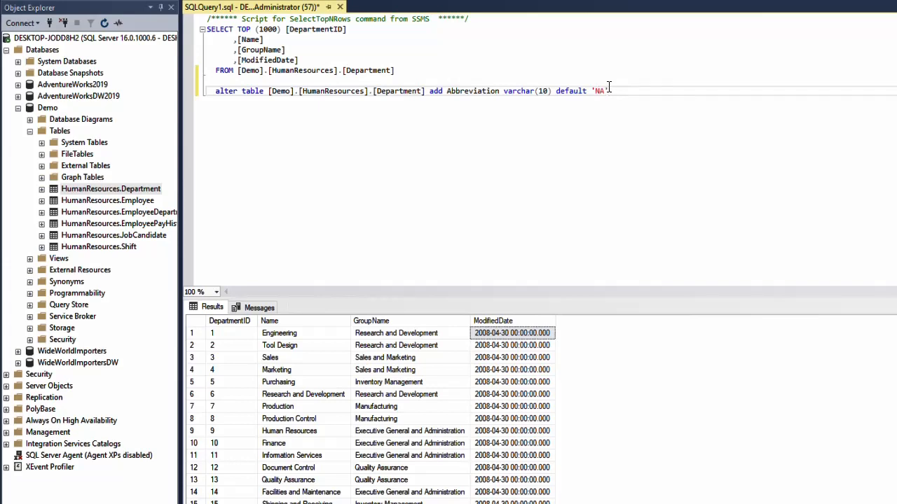
type(";")
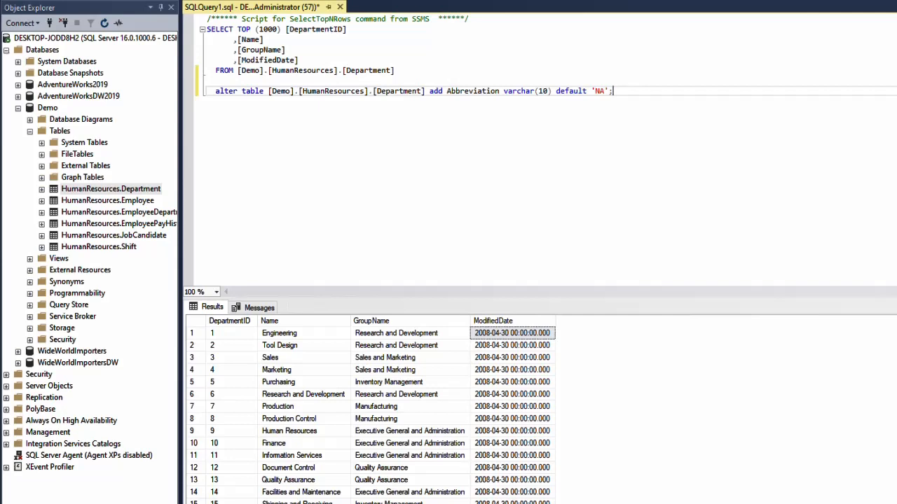
mouse_move(622, 96)
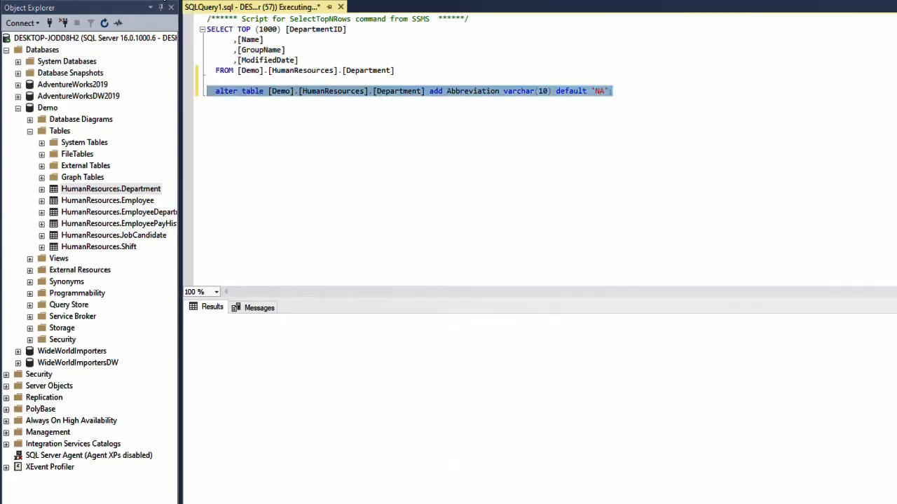
Run the ALTER TABLE statement and select the SELECT TOP (1000) Department query.
key("F5")
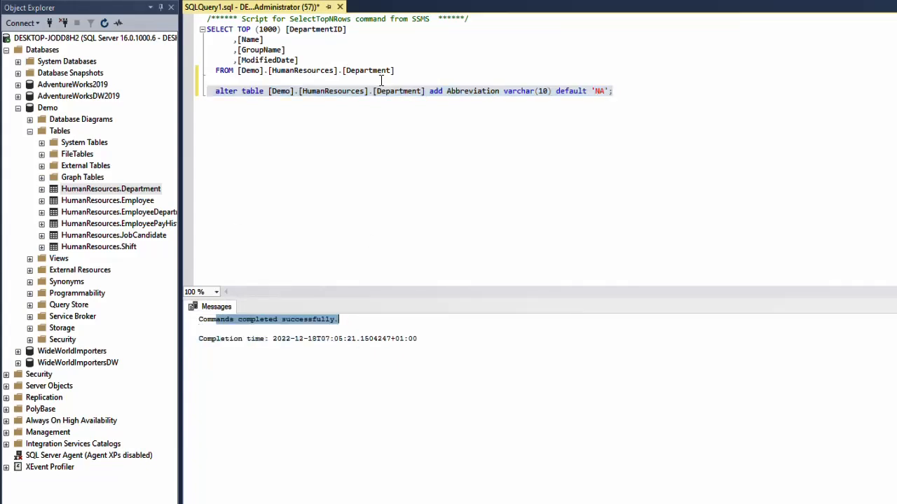
left_click_drag(206, 29, 394, 70)
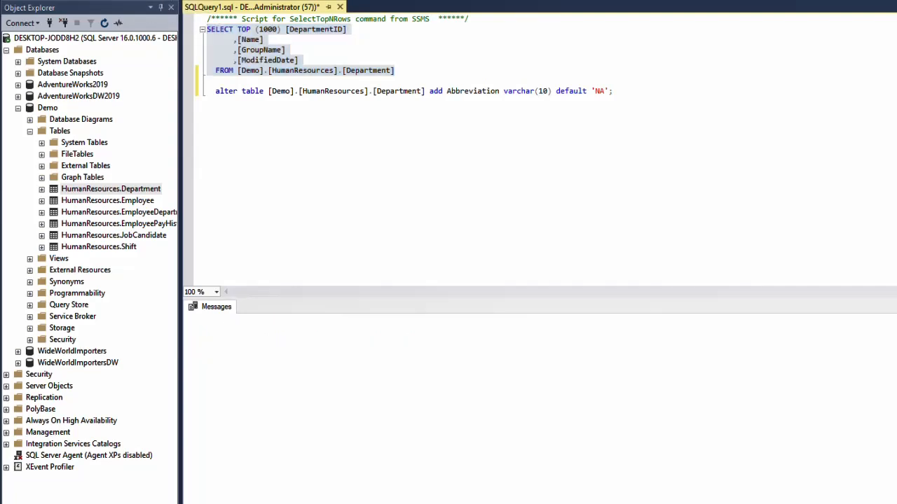
Rerun the Department query and add a new line after [ModifiedDate].
key("F5")
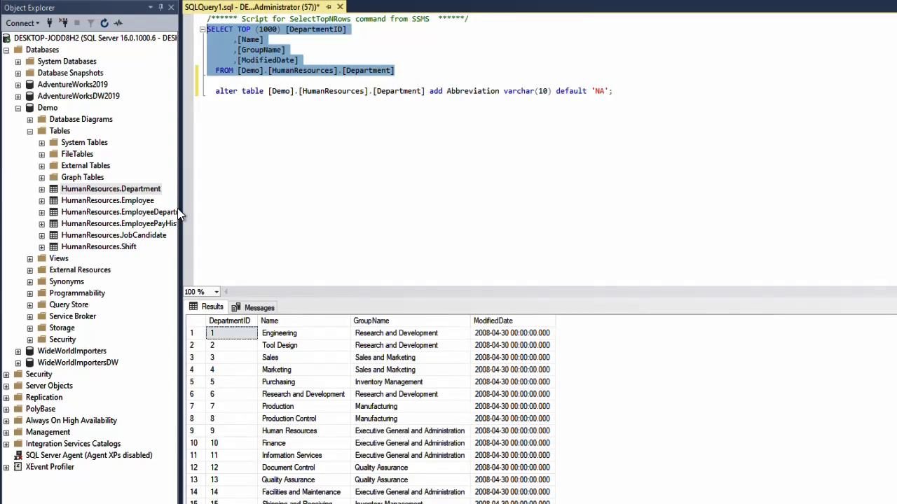
mouse_move(473, 228)
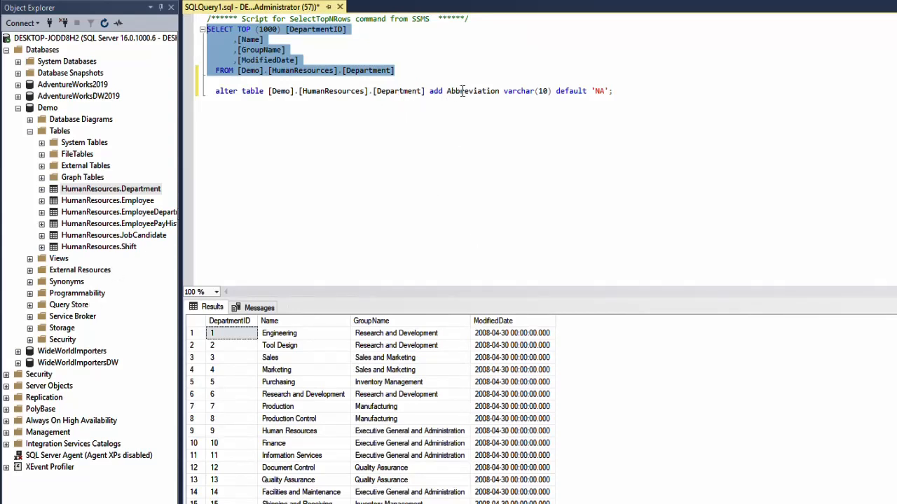
left_click(299, 60)
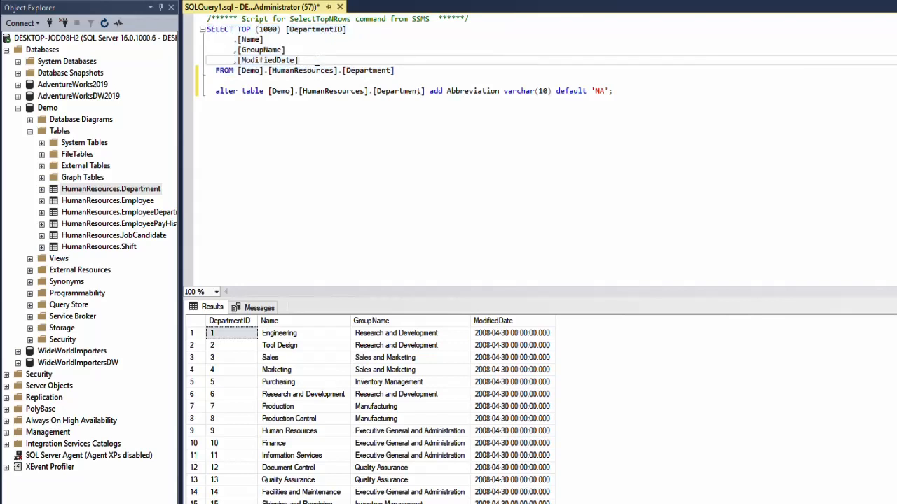
key("Return")
type(",[")
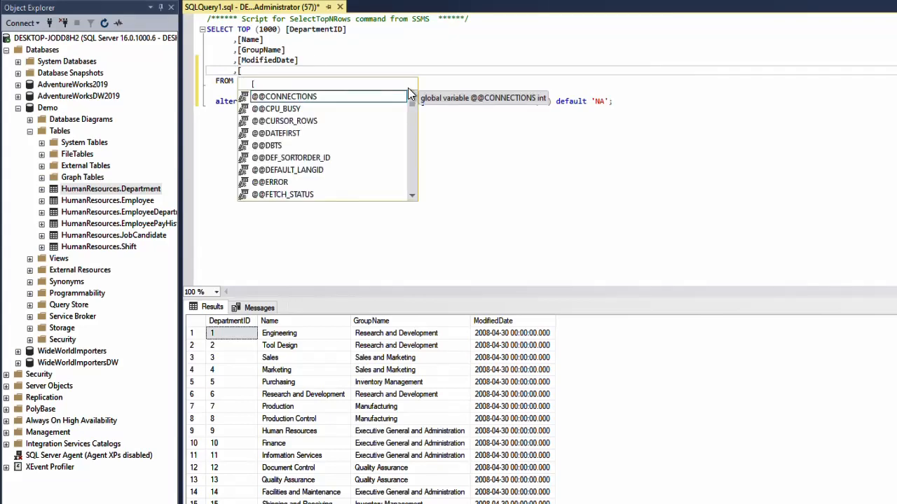
Add Abbreviation to the SELECT column list and rerun, showing NULL for every department.
type("Abb")
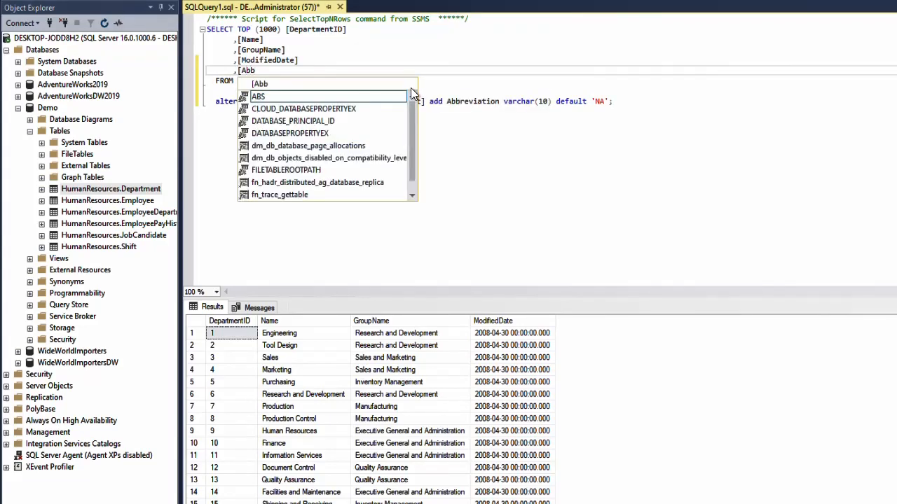
type("reviation]")
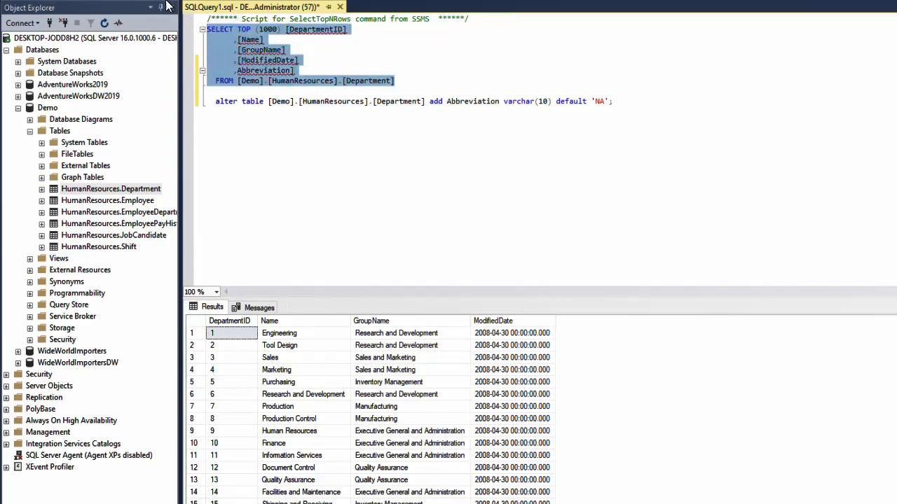
key("f5")
type("[")
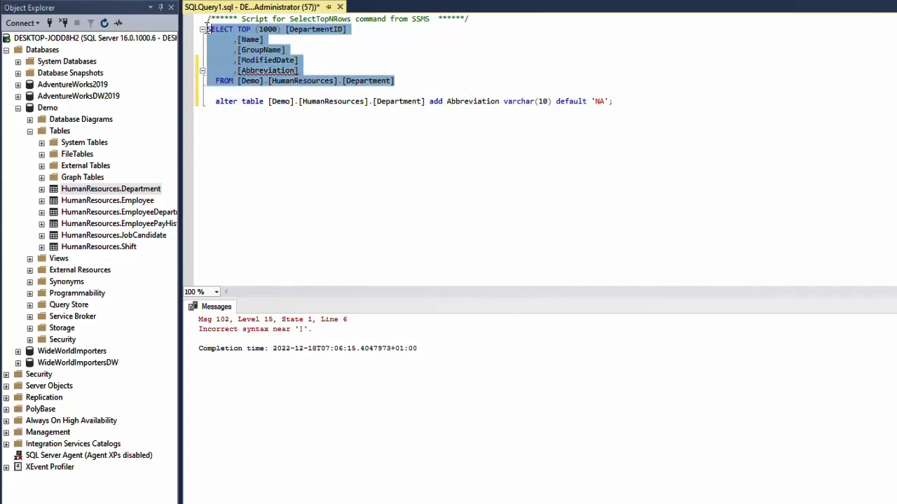
key("F5")
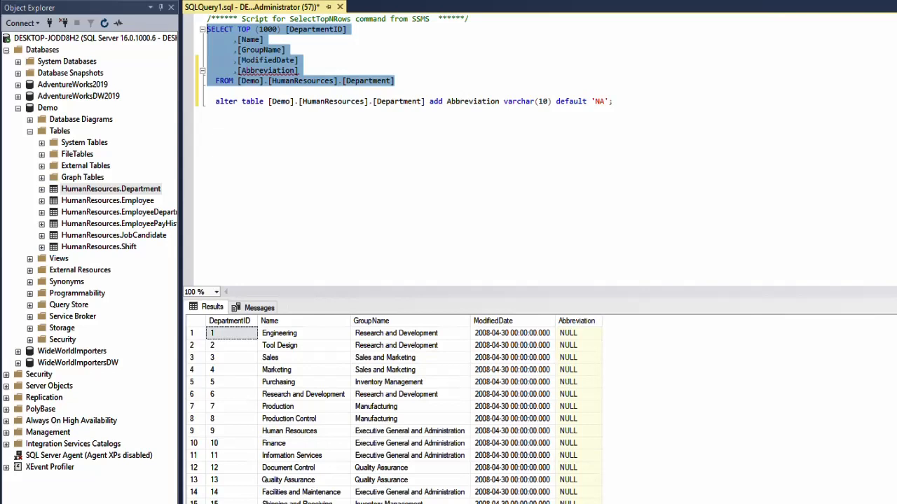
mouse_move(577, 328)
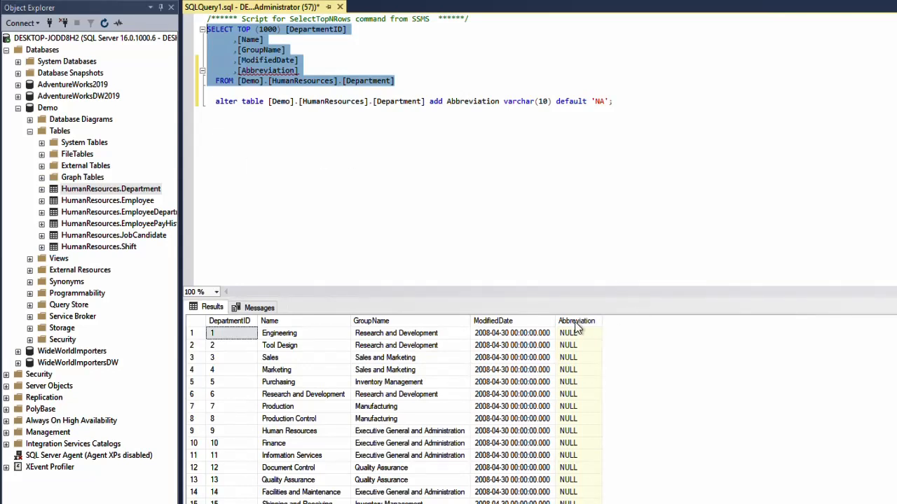
mouse_move(576, 321)
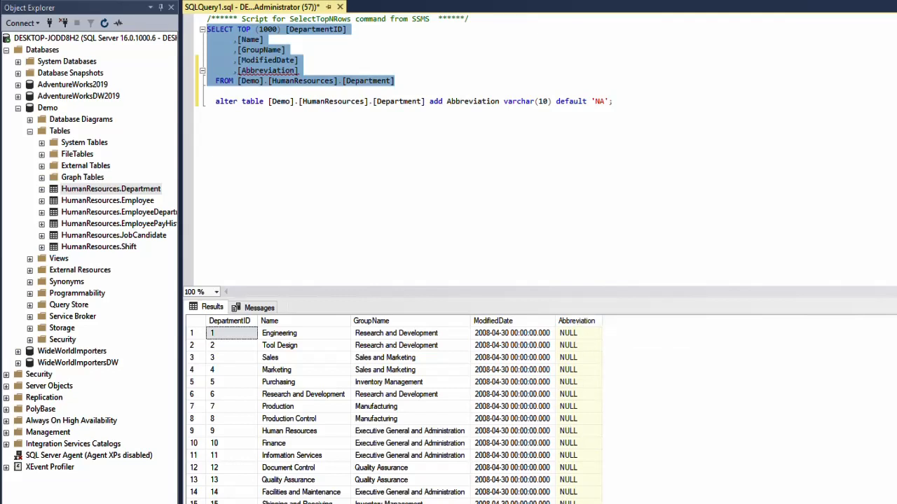
mouse_move(562, 233)
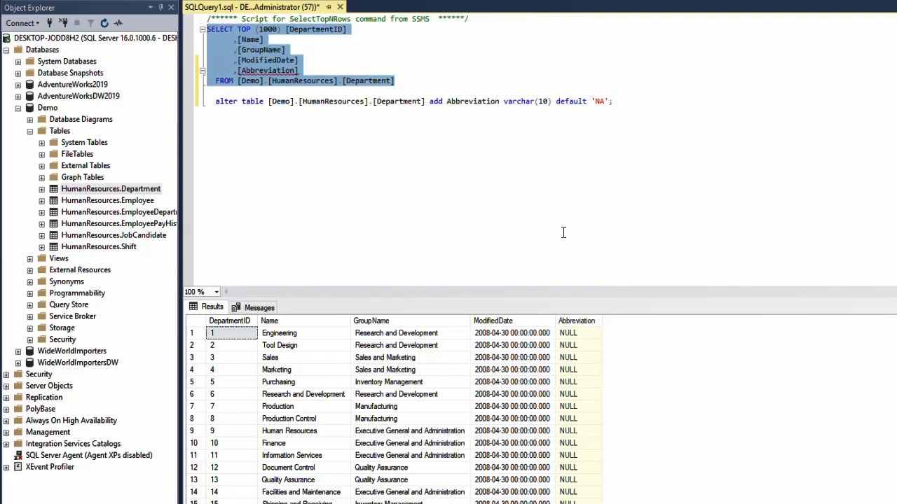
mouse_move(573, 329)
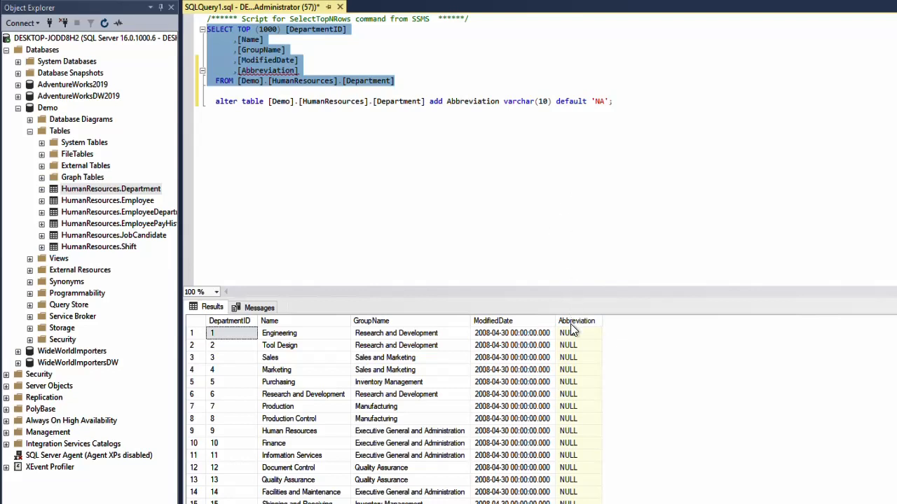
mouse_move(574, 338)
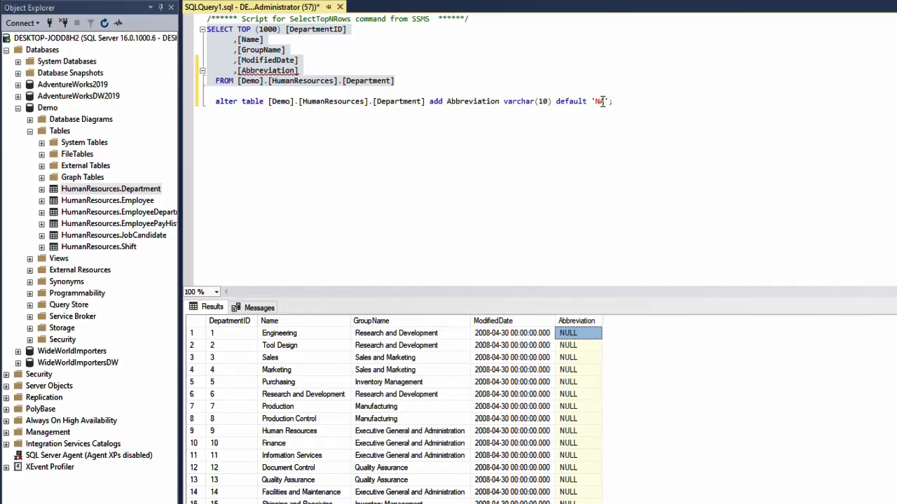
Start a new line below the ALTER statement.
type("A")
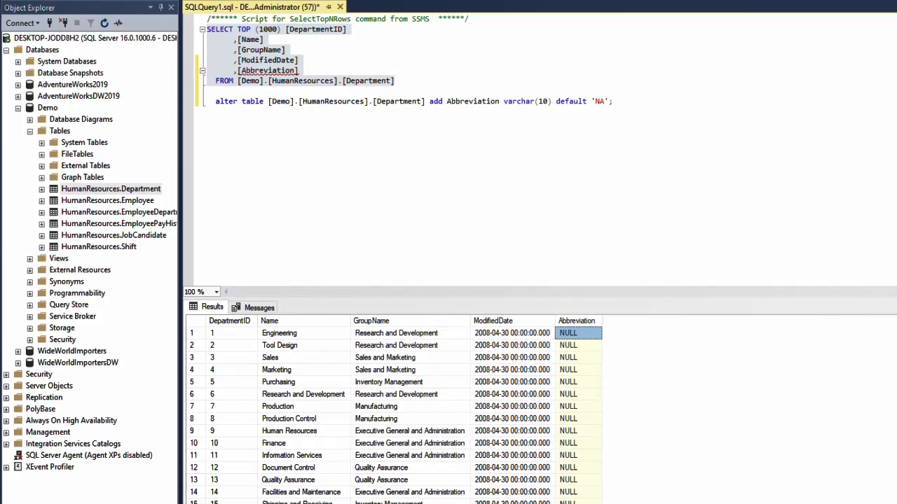
left_click(230, 333)
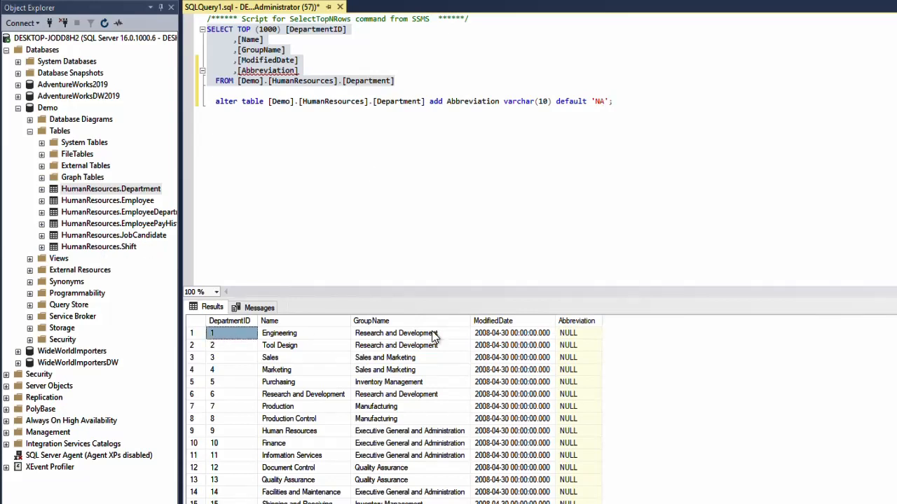
mouse_move(592, 97)
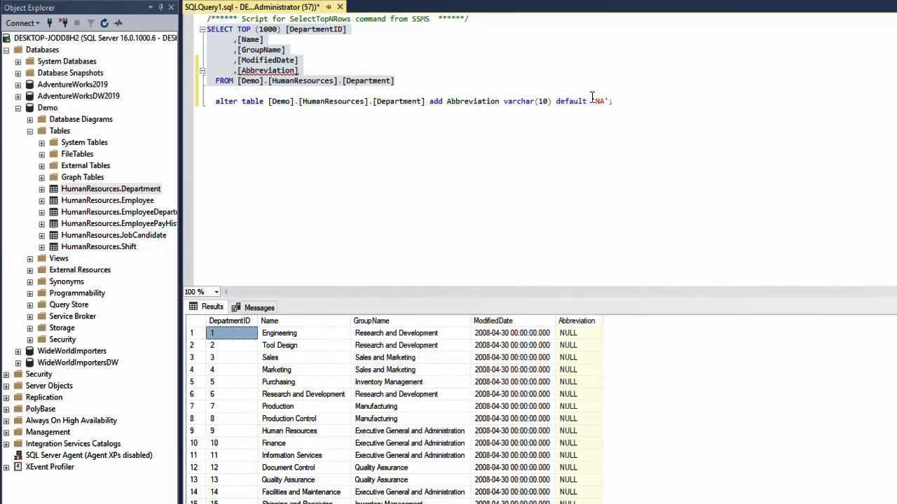
key("Return")
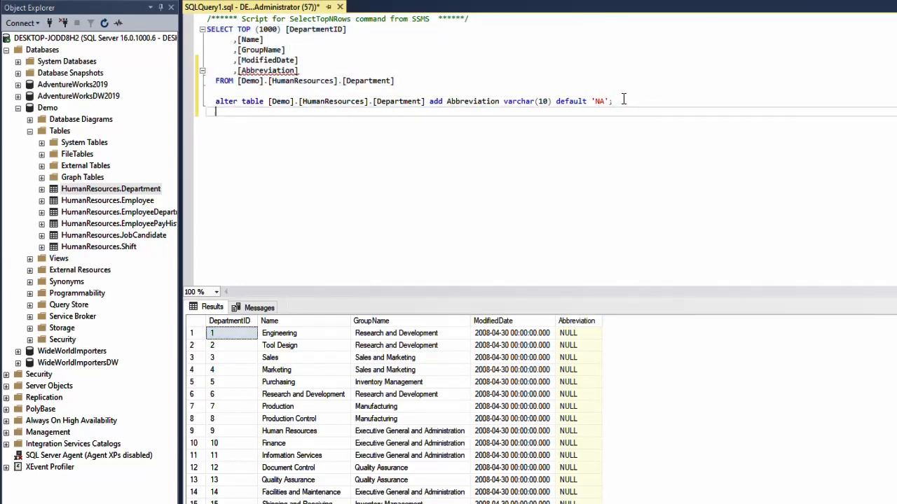
Write UPDATE [Demo].[HumanResources].[Department] SET Abbreviation = 'NA'.
type("a")
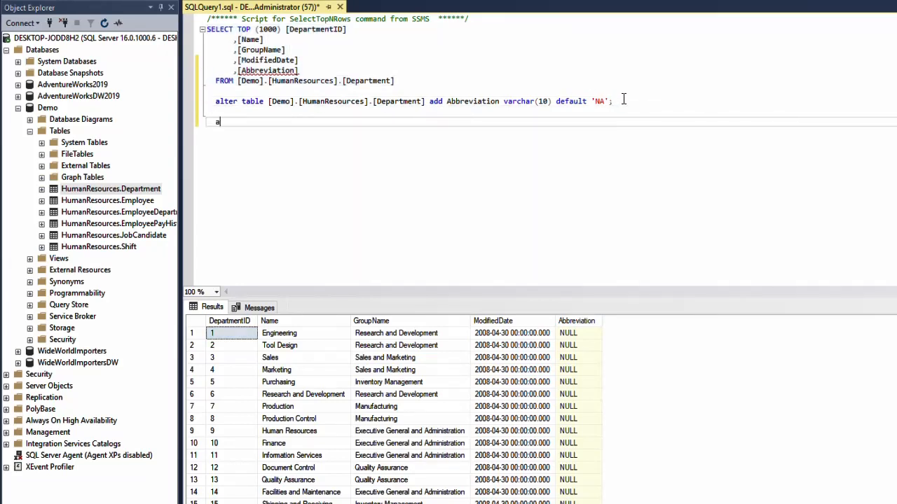
type("lter table")
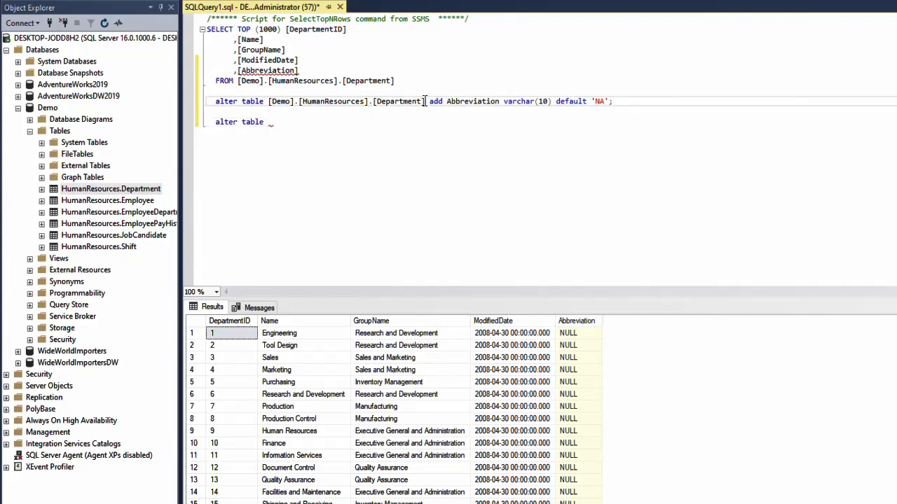
double_click(343, 101)
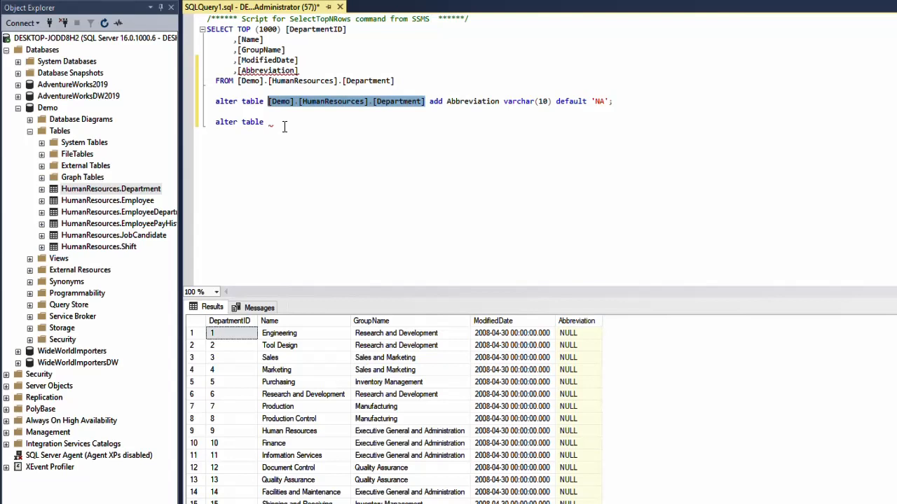
type("[Demo].[HumanResources].[Department]")
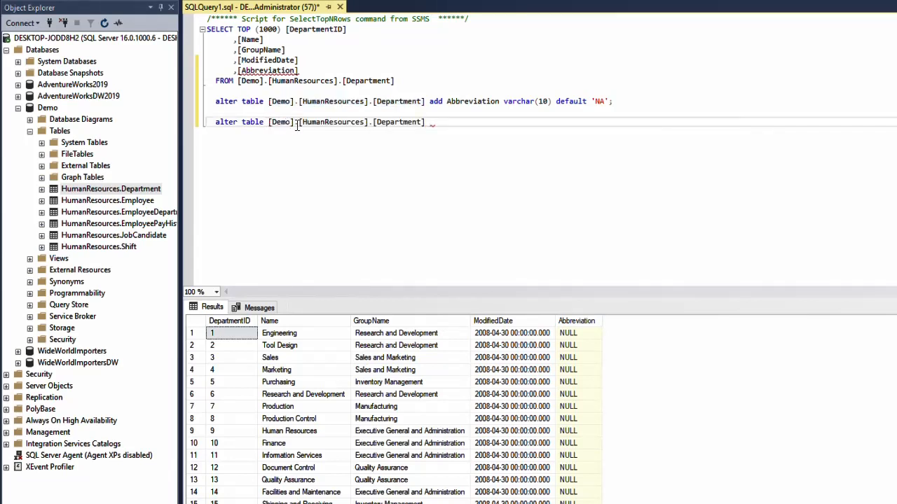
type("set")
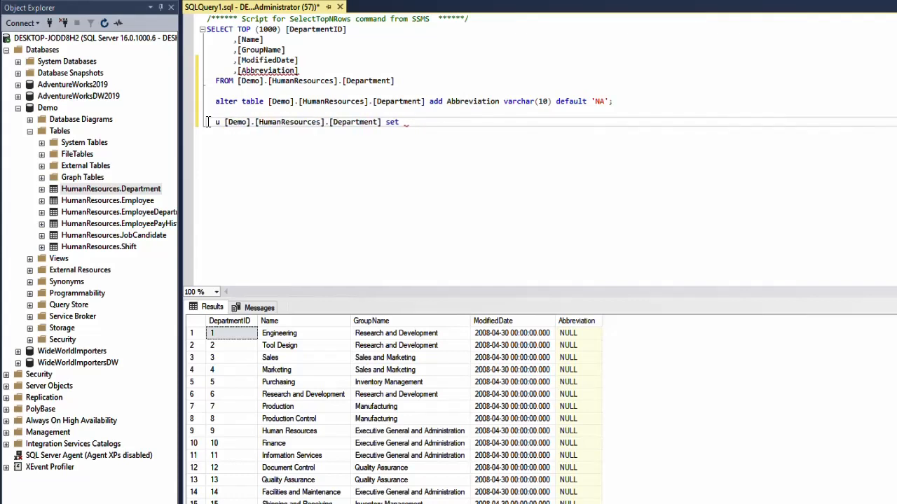
type("pdate")
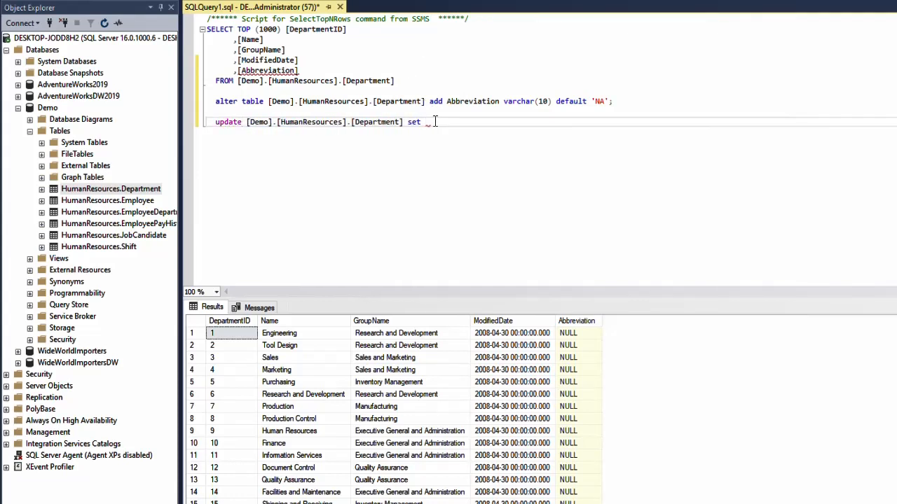
type("Abbreviation] =")
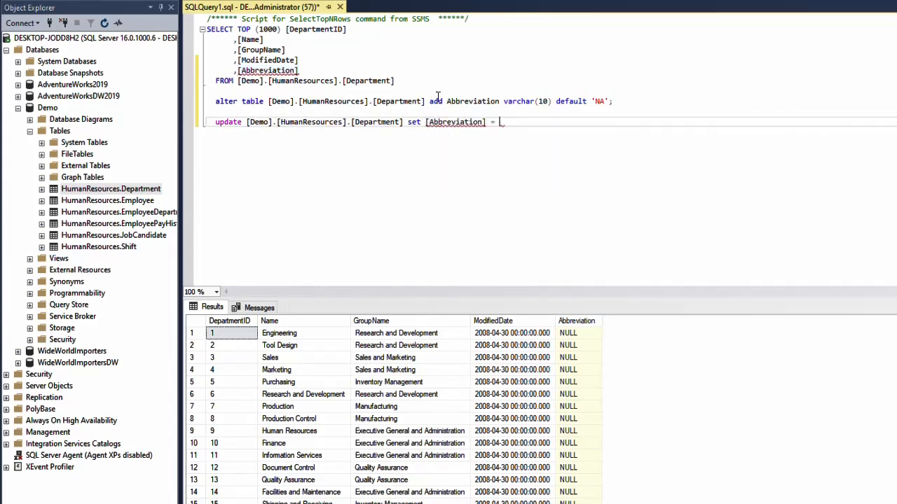
type("'N'")
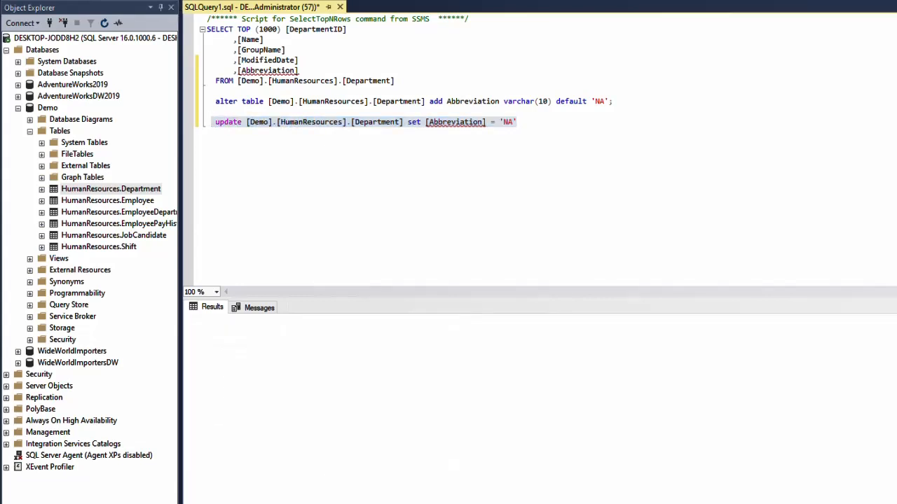
Run the UPDATE and check that the first row's Abbreviation now shows NA.
key("F5")
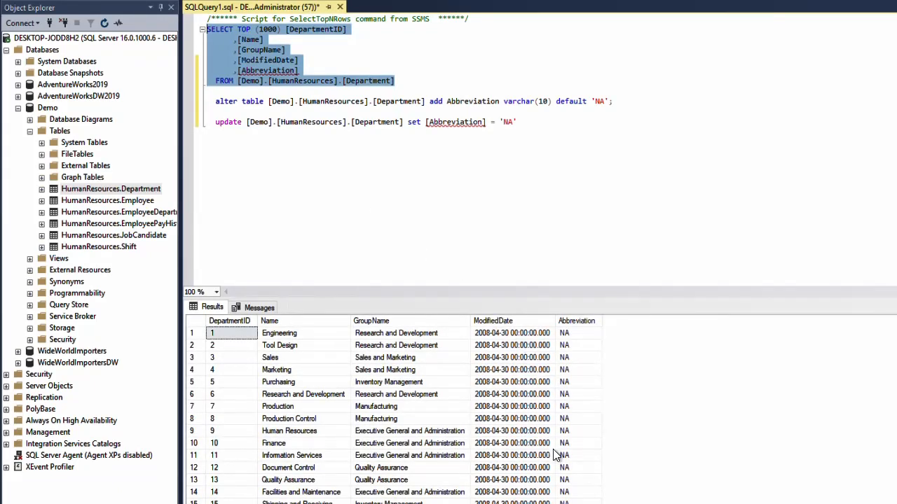
mouse_move(572, 342)
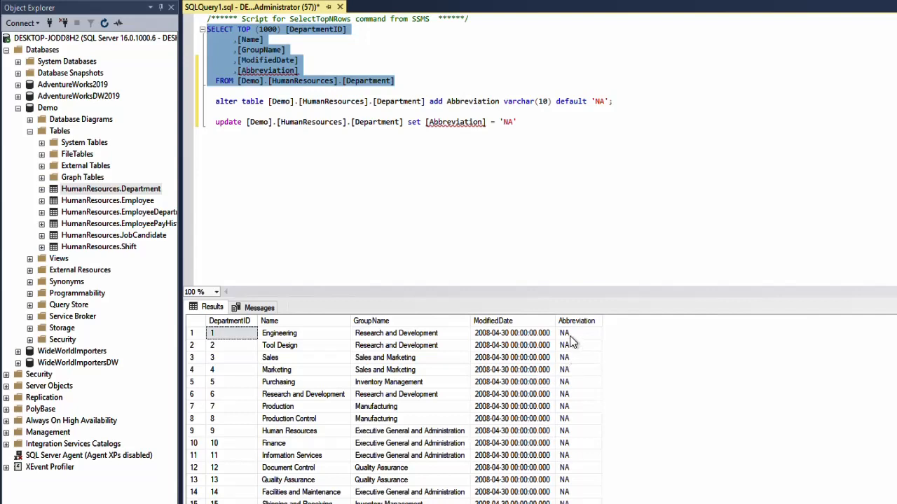
left_click(577, 333)
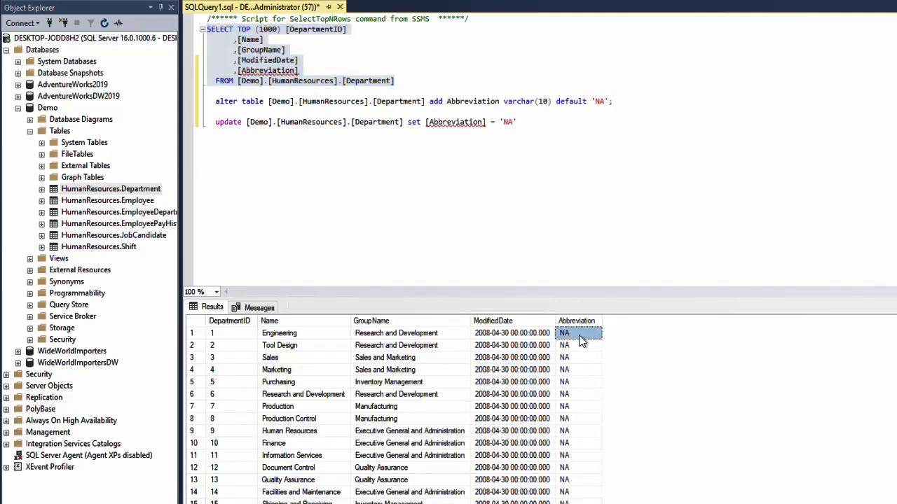
mouse_move(278, 340)
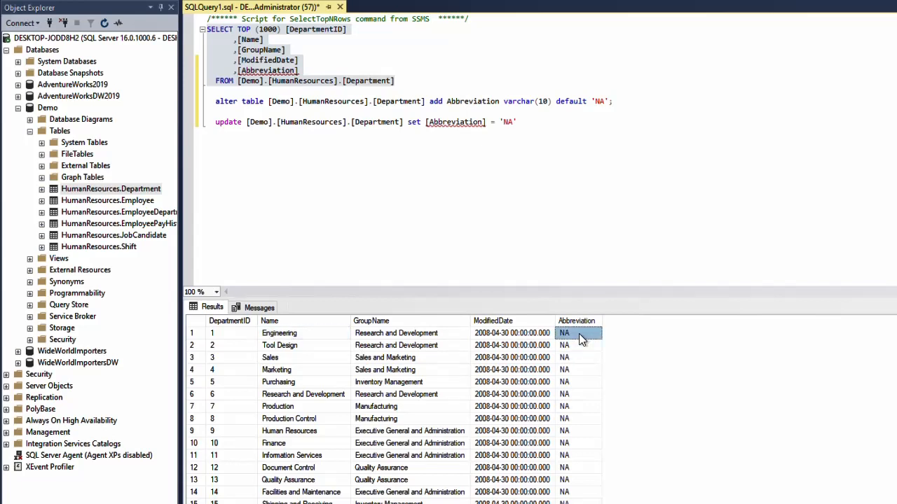
mouse_move(279, 361)
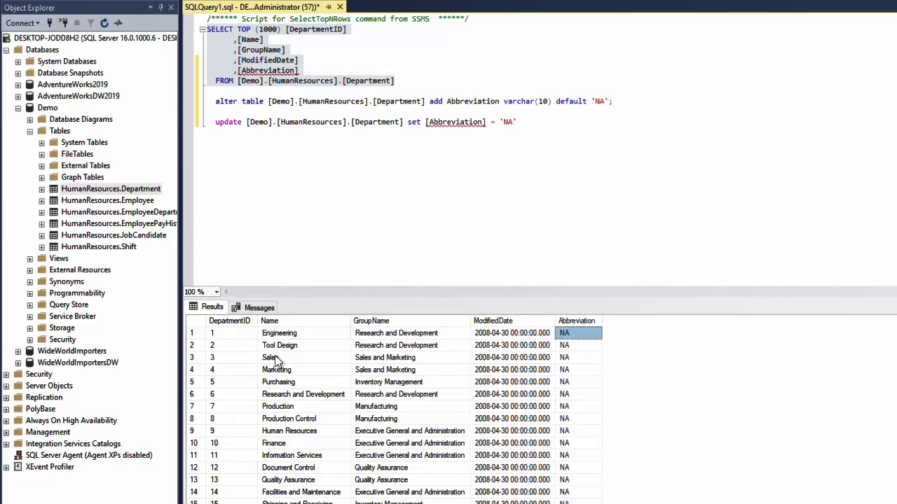
mouse_move(312, 359)
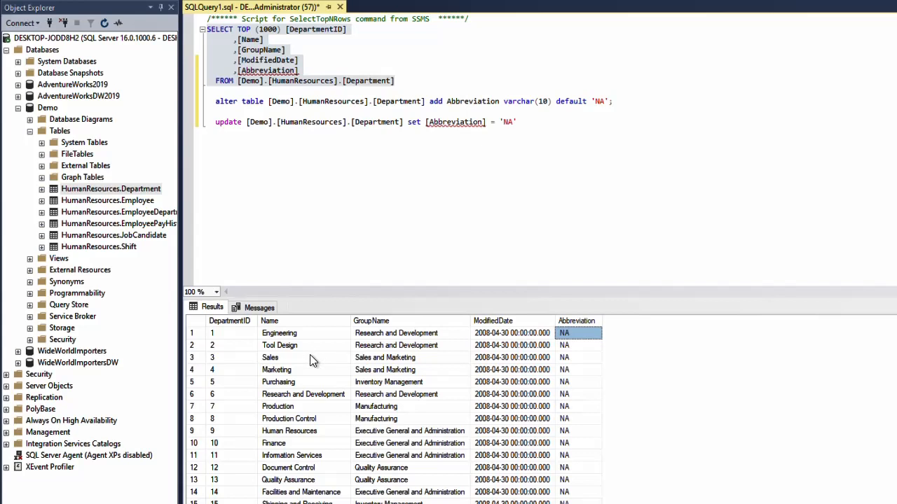
mouse_move(284, 355)
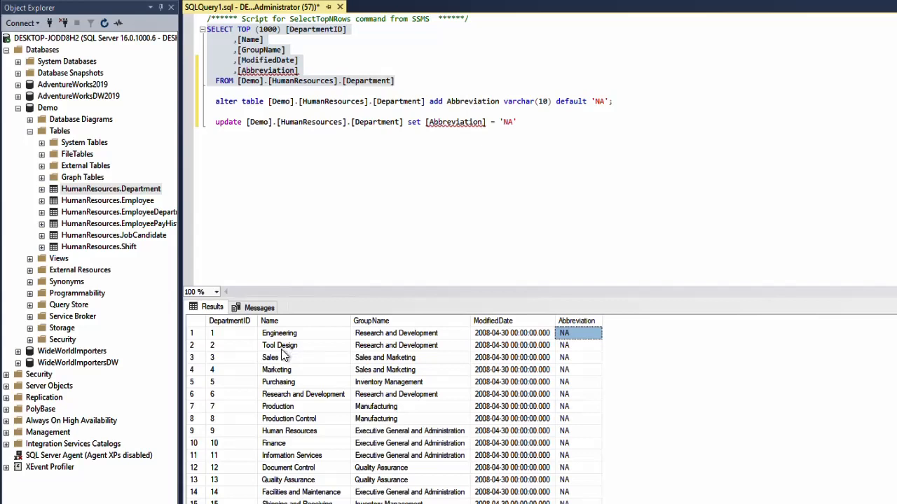
mouse_move(289, 352)
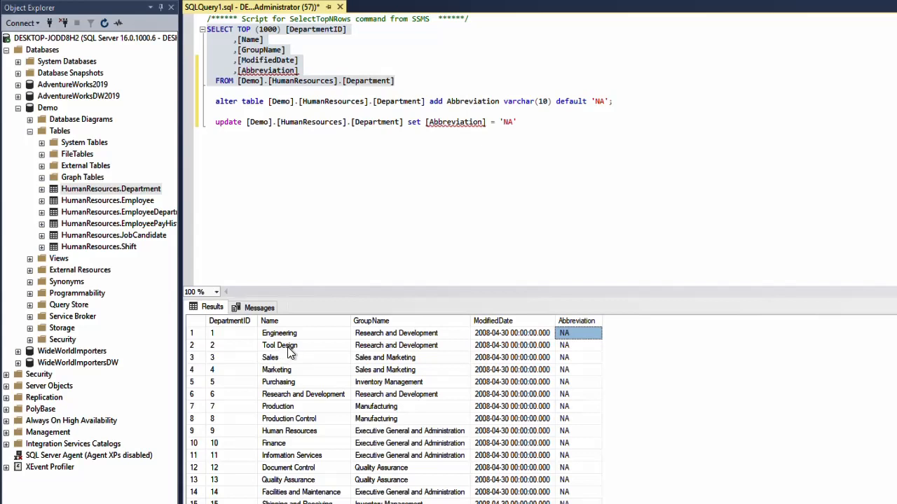
mouse_move(492, 333)
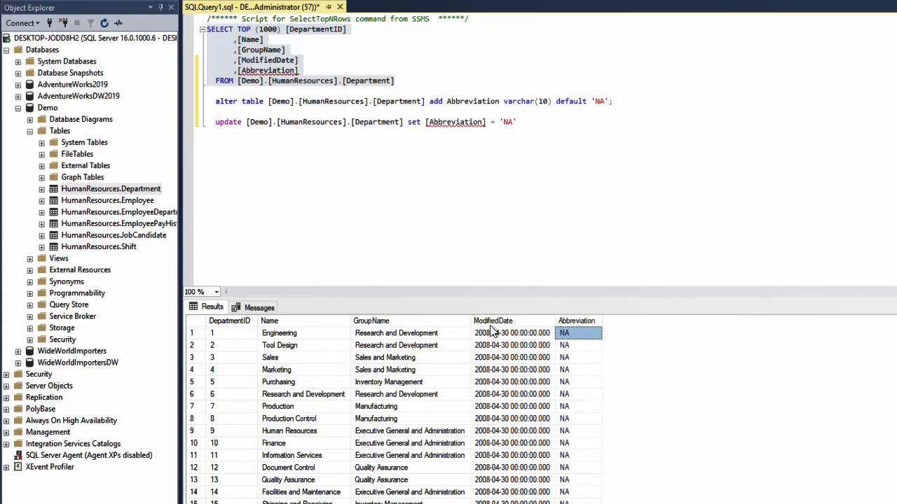
left_click(530, 122)
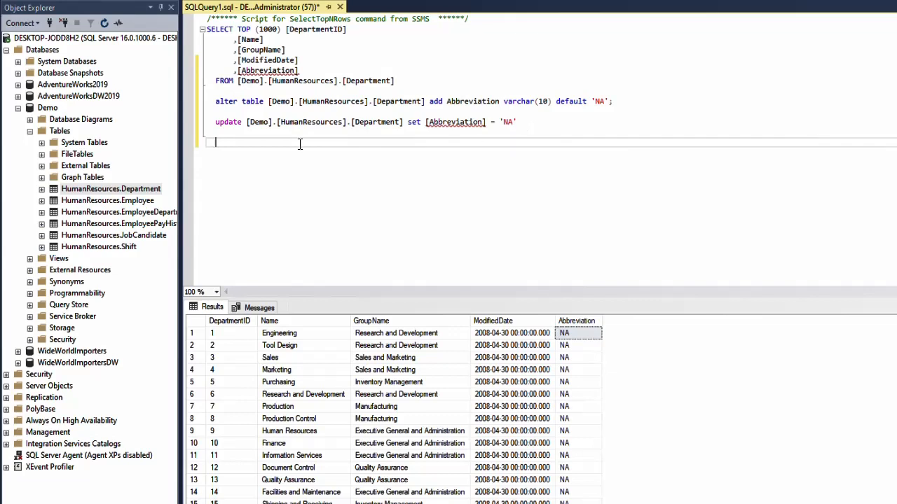
Type 'insert' below the UPDATE line and select the word.
type("ins")
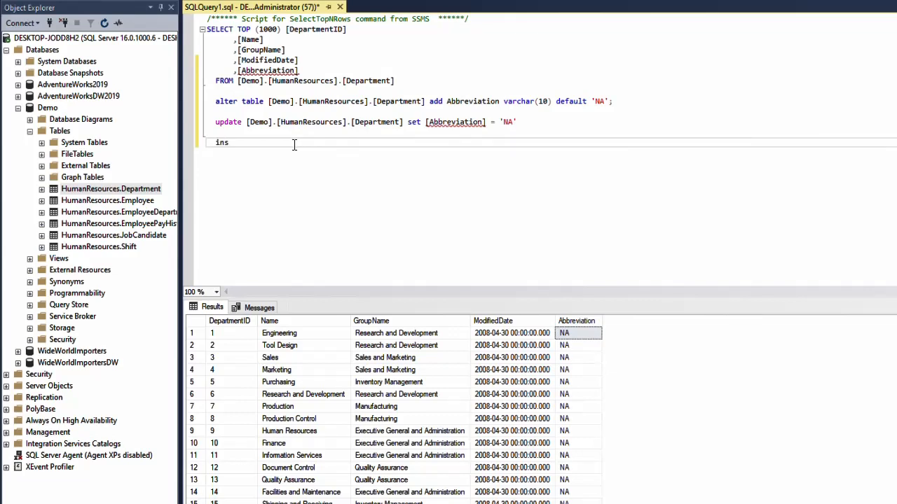
type("ert")
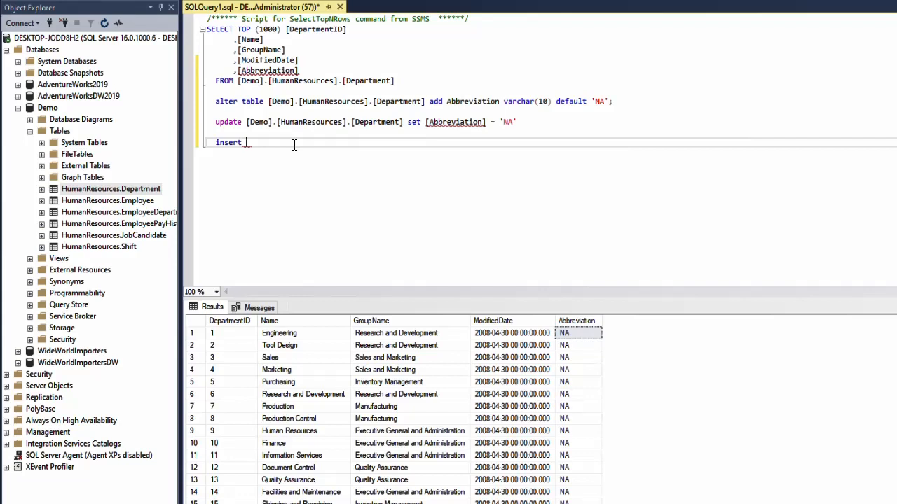
mouse_move(581, 339)
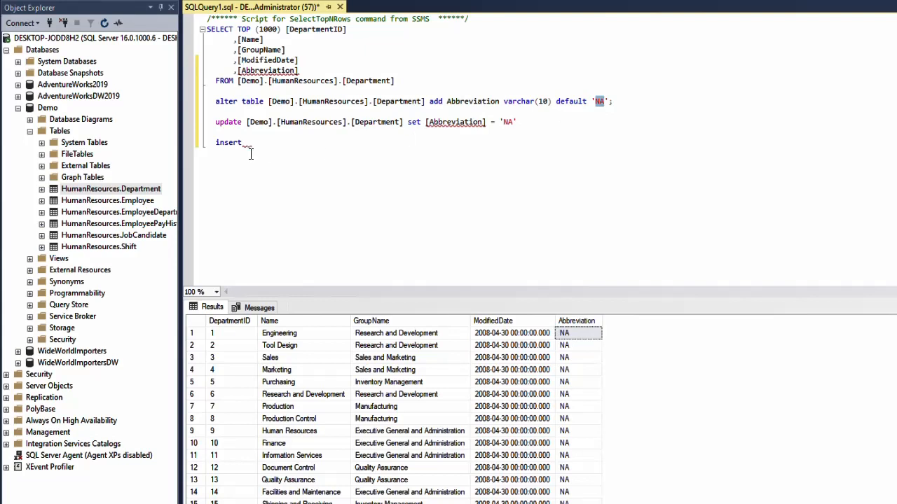
double_click(228, 142)
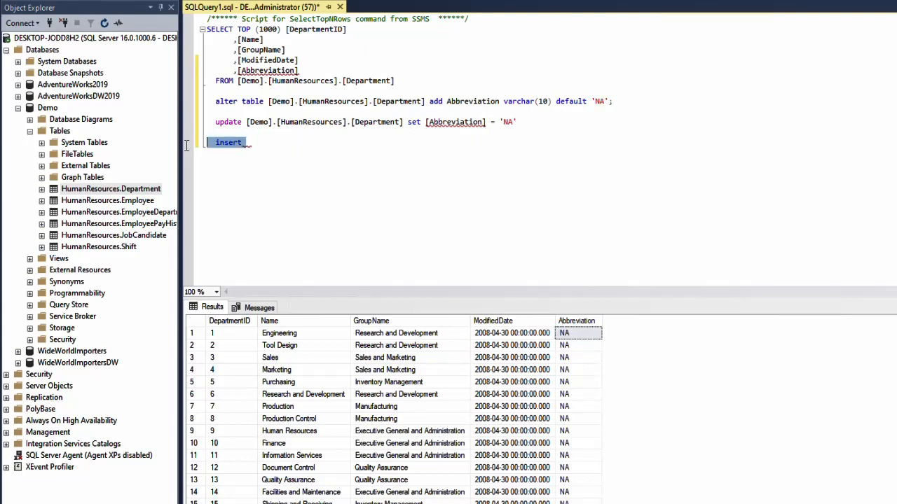